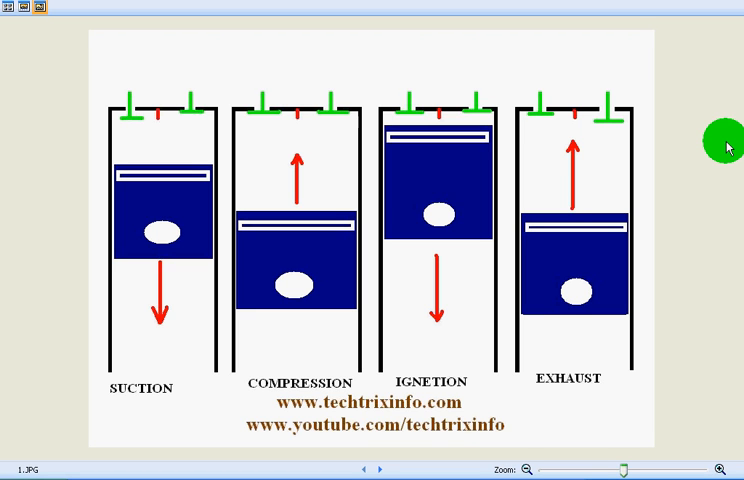
Step: Advance from the four-stroke overview image to the compression stroke detail diagram (3.JPG)
{"action": "left_click", "coordinate": [376, 468]}
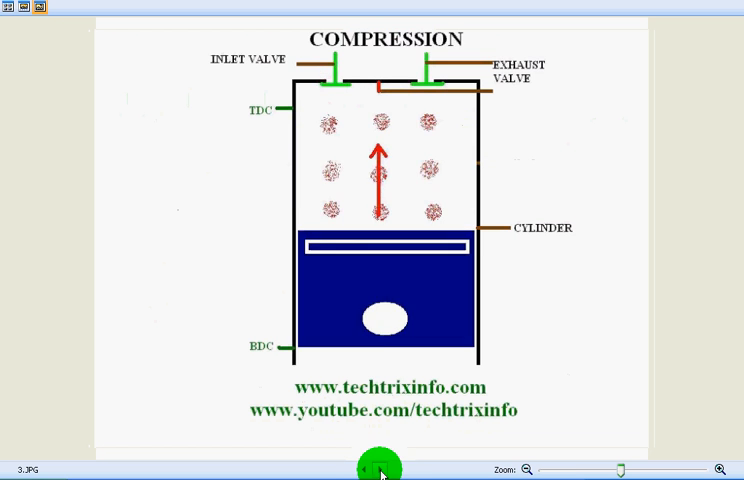
{"action": "left_click", "coordinate": [378, 470]}
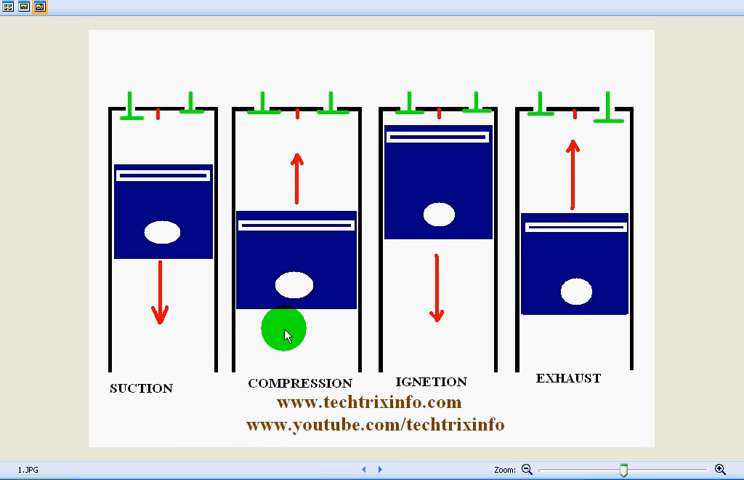
{"action": "mouse_move", "coordinate": [432, 364]}
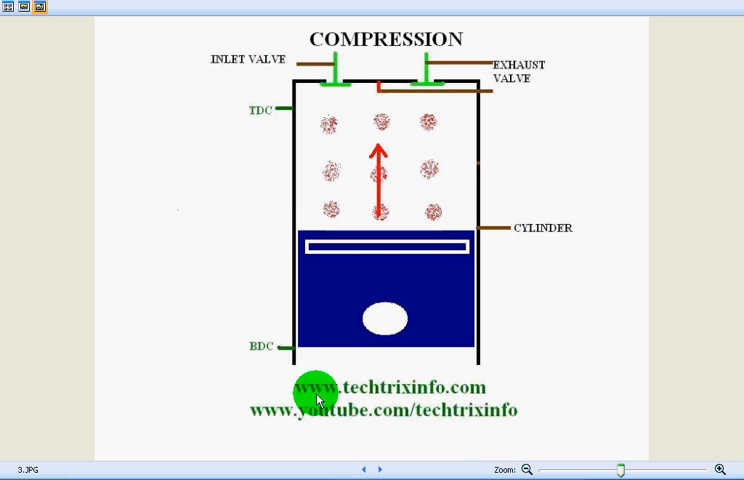
{"action": "mouse_move", "coordinate": [284, 130]}
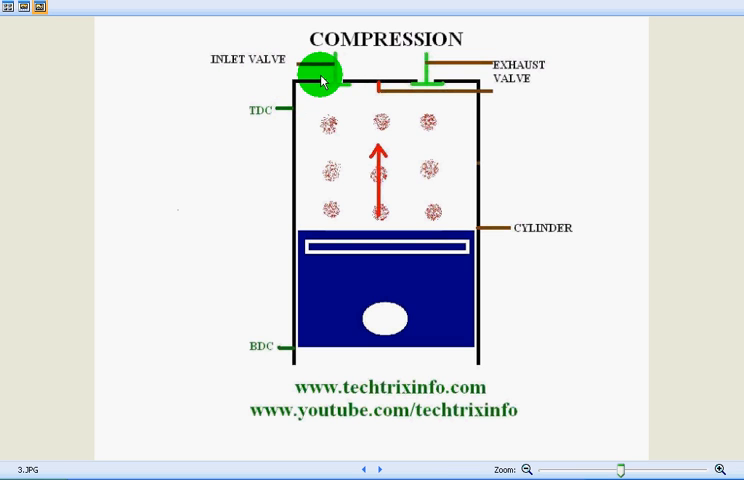
{"action": "mouse_move", "coordinate": [428, 72]}
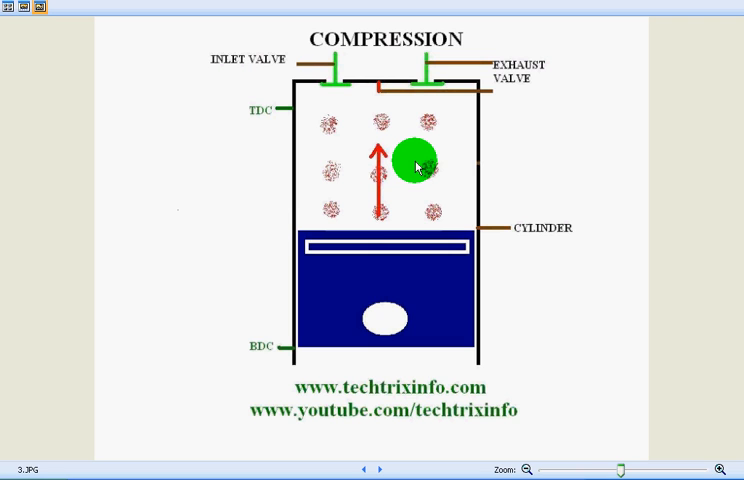
{"action": "mouse_move", "coordinate": [424, 378]}
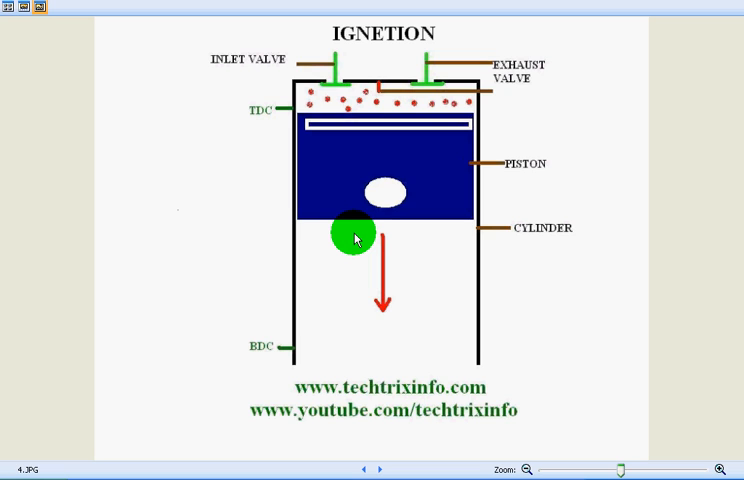
{"action": "mouse_move", "coordinate": [270, 204]}
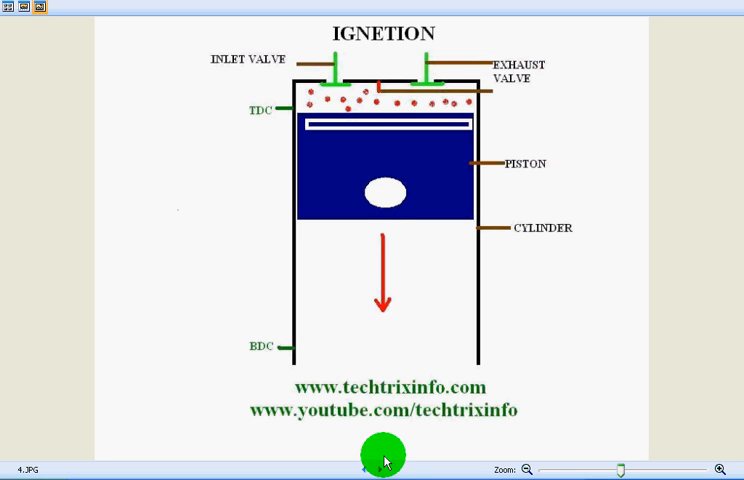
{"action": "left_click", "coordinate": [378, 470]}
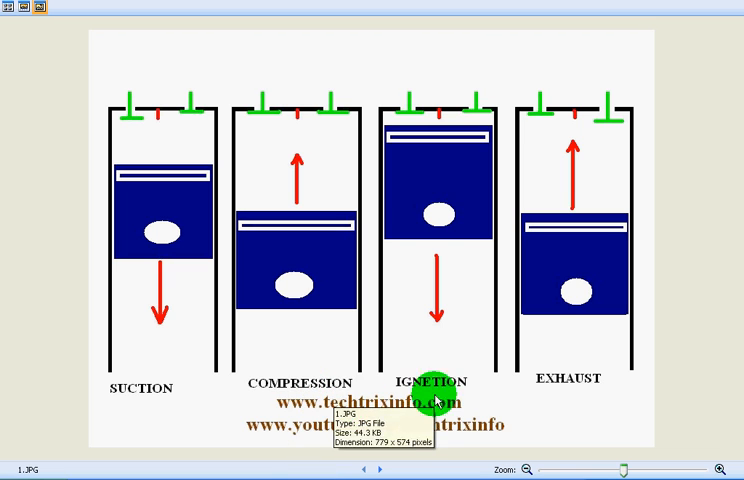
{"action": "mouse_move", "coordinate": [282, 450]}
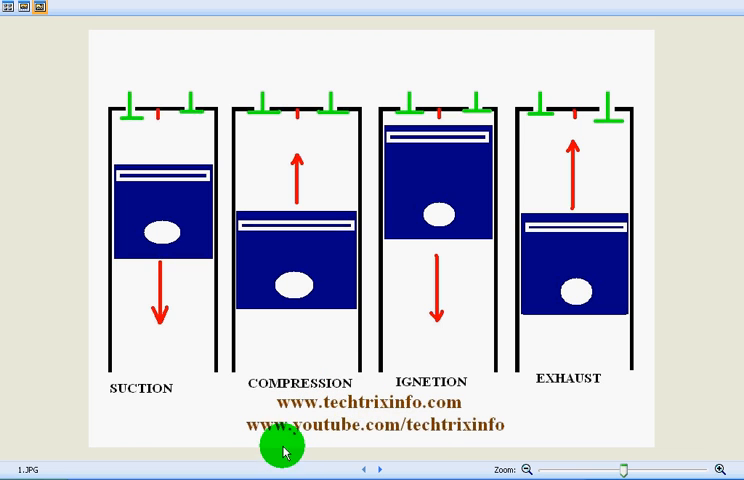